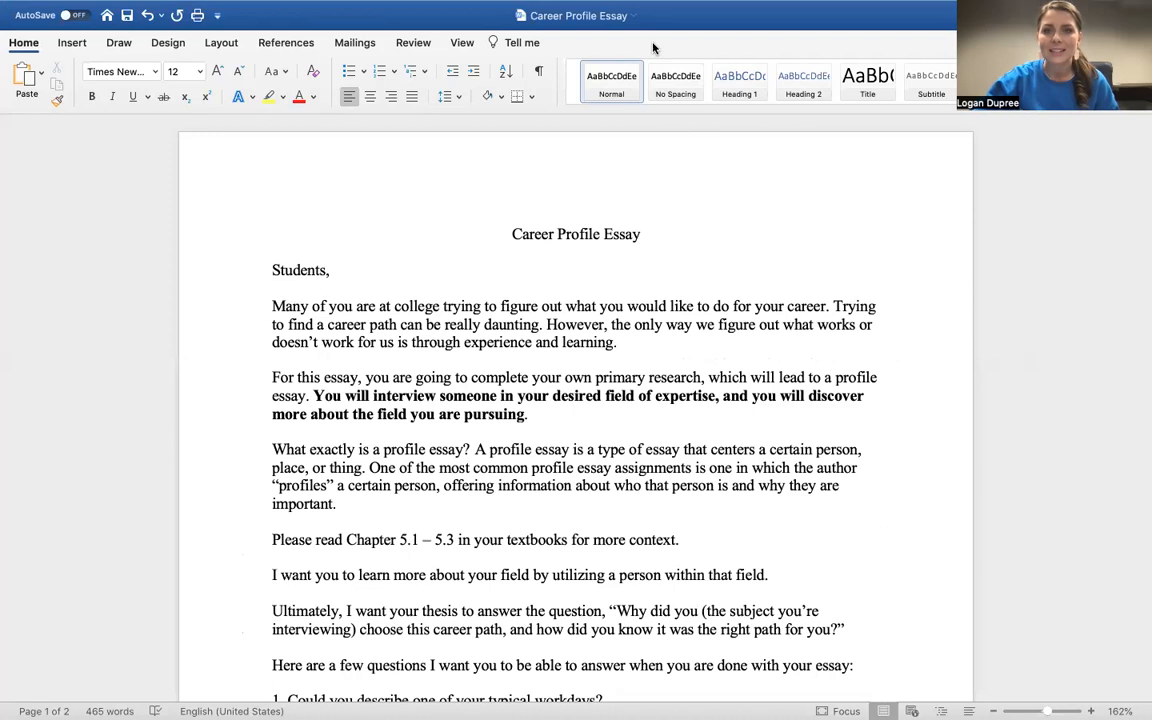
{"action": "scroll", "scroll_direction": "down", "scroll_amount": 3}
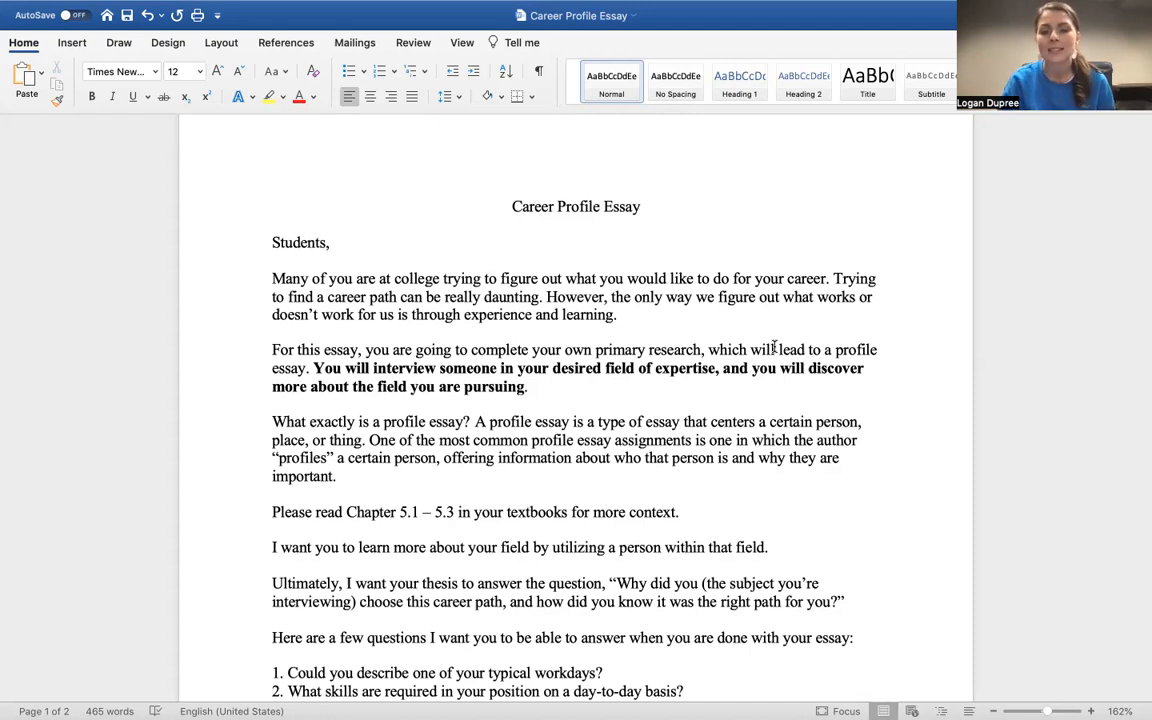
{"action": "scroll", "scroll_direction": "down", "scroll_amount": 3}
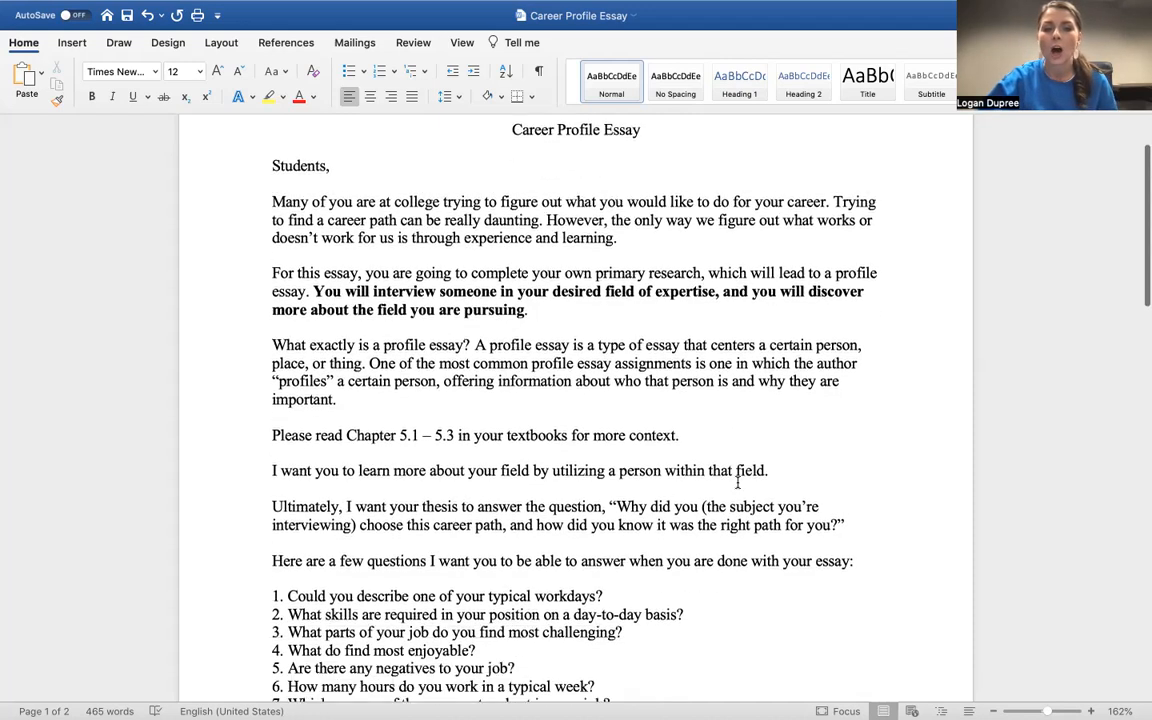
{"action": "scroll", "scroll_direction": "down", "scroll_amount": 3}
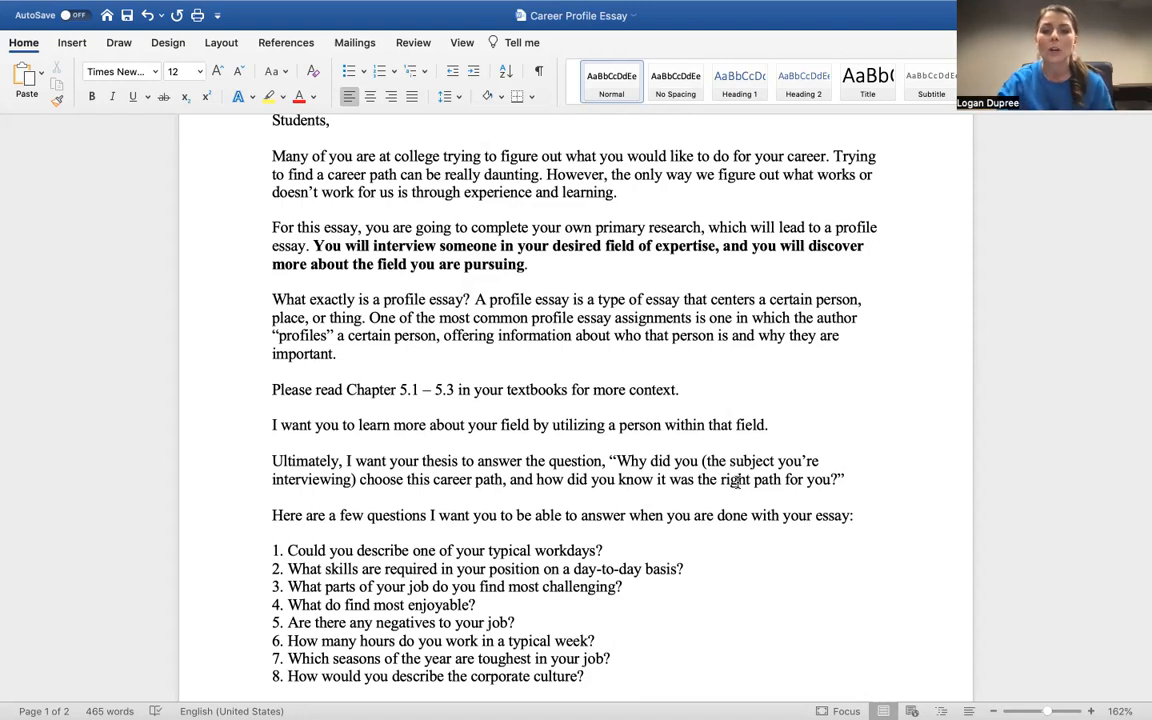
{"action": "scroll", "scroll_direction": "down", "scroll_amount": 3}
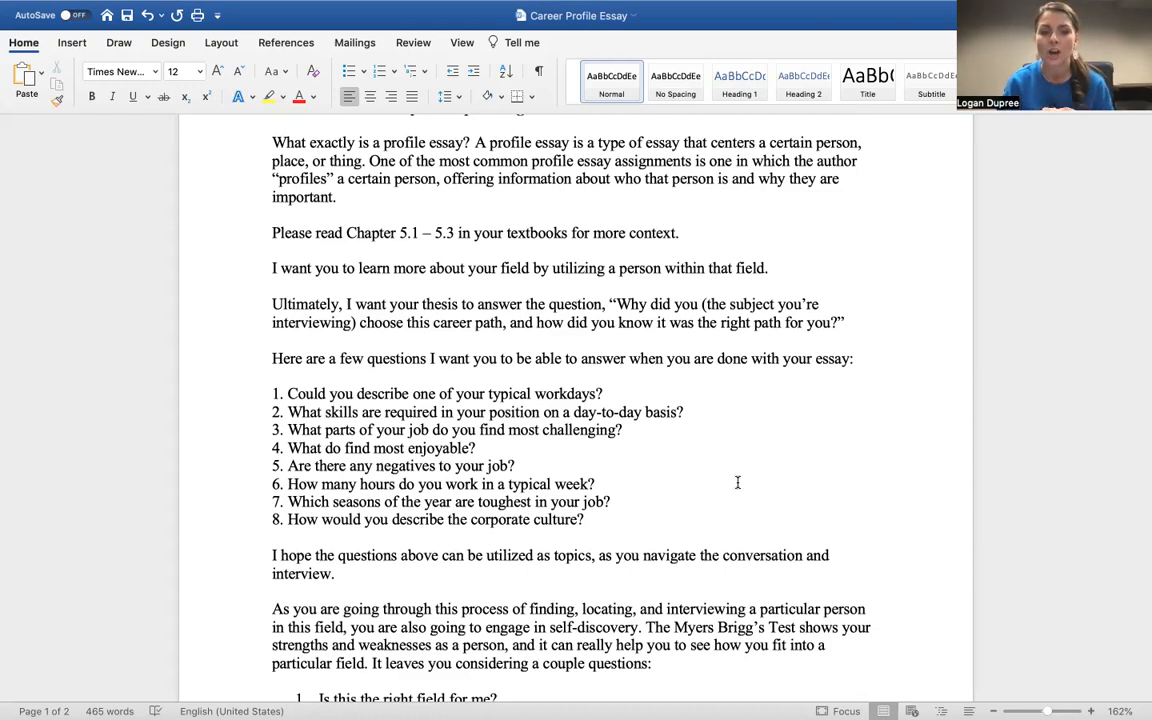
{"action": "mouse_move", "coordinate": [669, 532]}
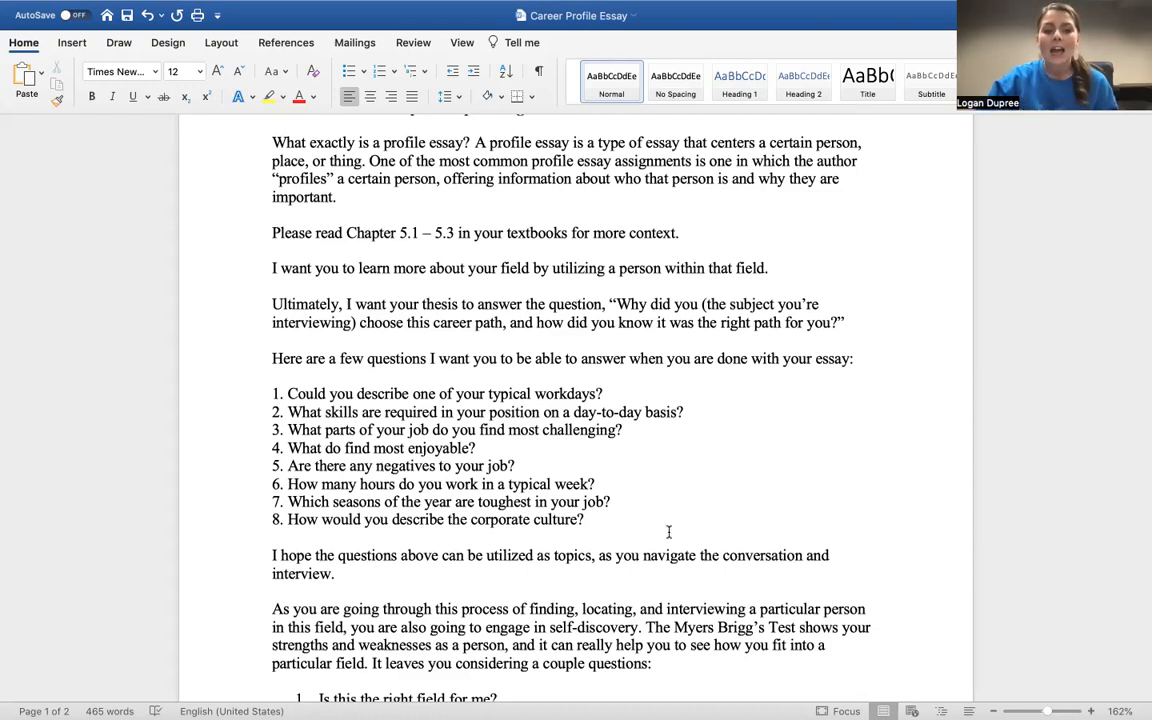
{"action": "scroll", "scroll_direction": "down", "scroll_amount": 3}
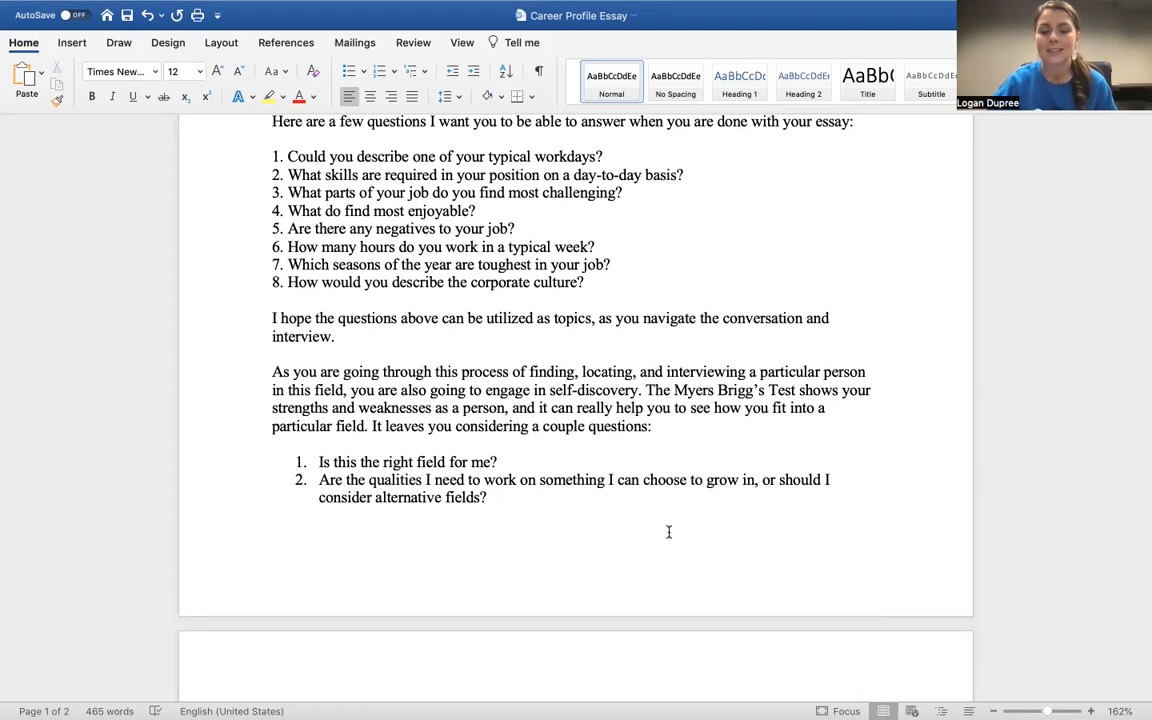
{"action": "scroll", "scroll_direction": "down", "scroll_amount": 3}
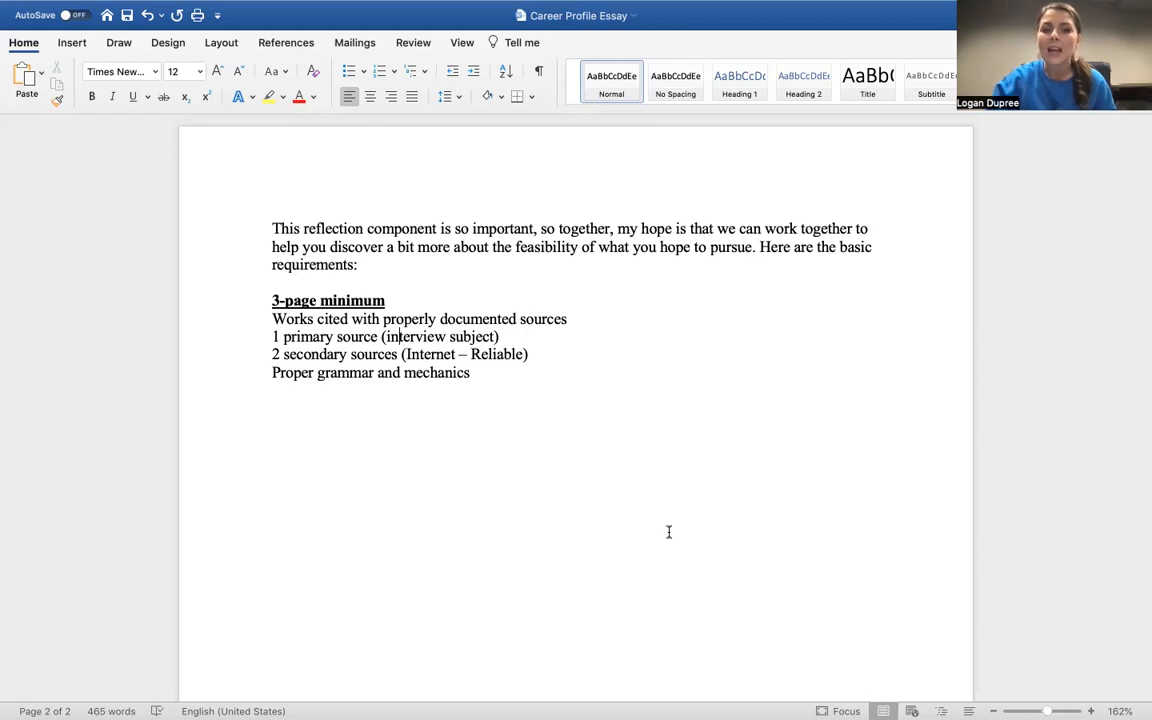
{"action": "scroll", "scroll_direction": "up", "scroll_amount": 3}
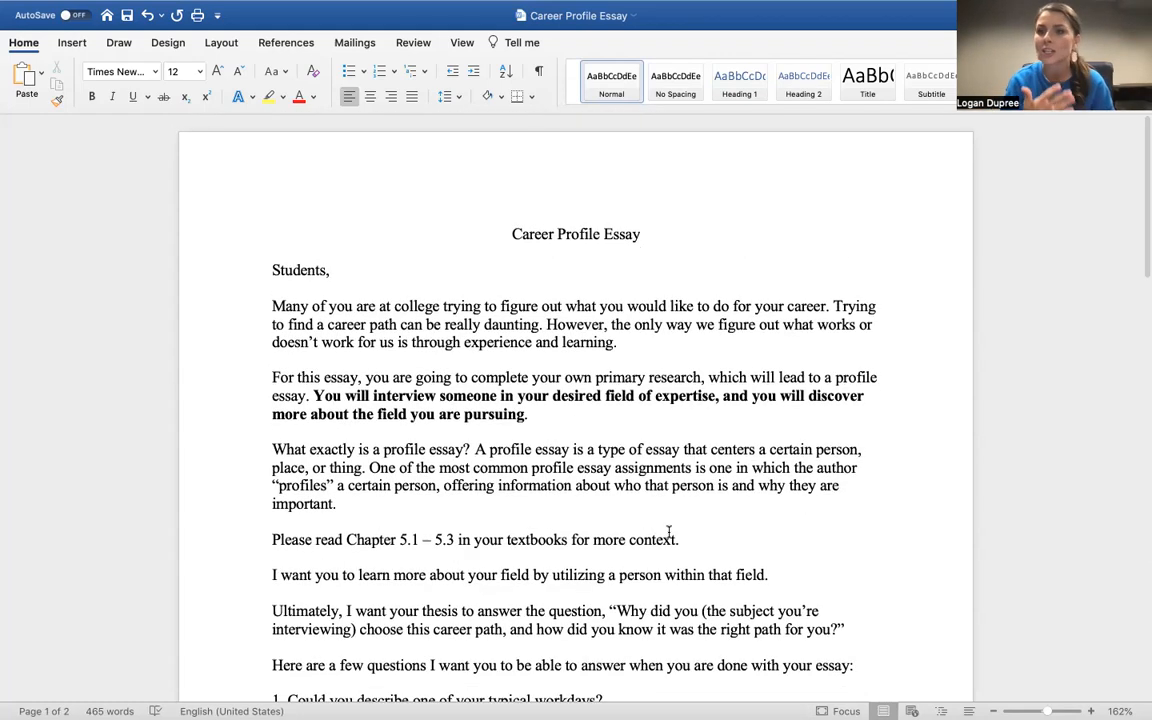